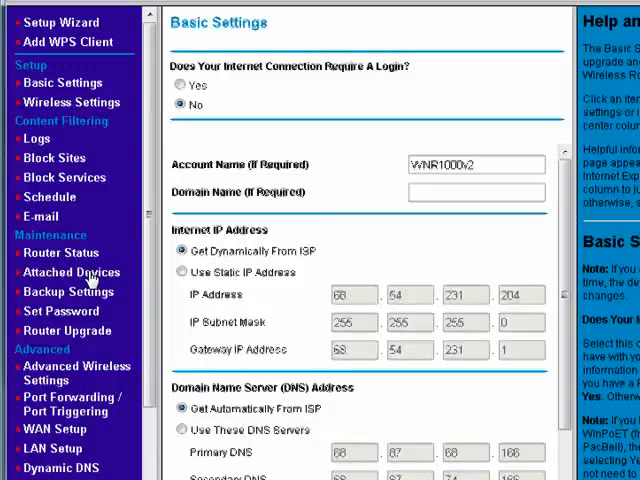
# Open Attached Devices from the Maintenance menu to list the seven connected devices
pyautogui.click(71, 272)
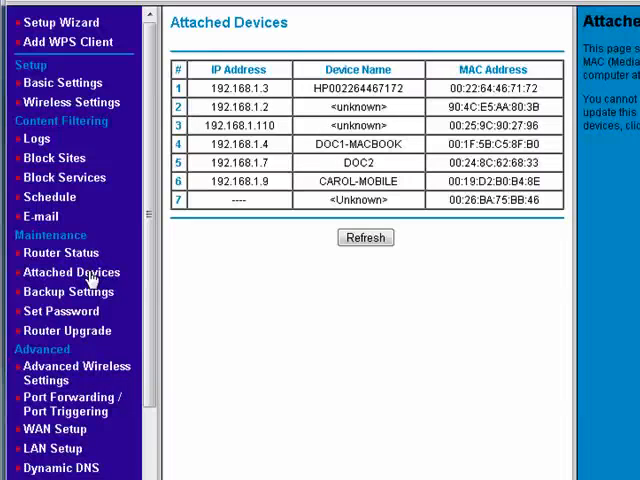
pyautogui.moveTo(176, 165)
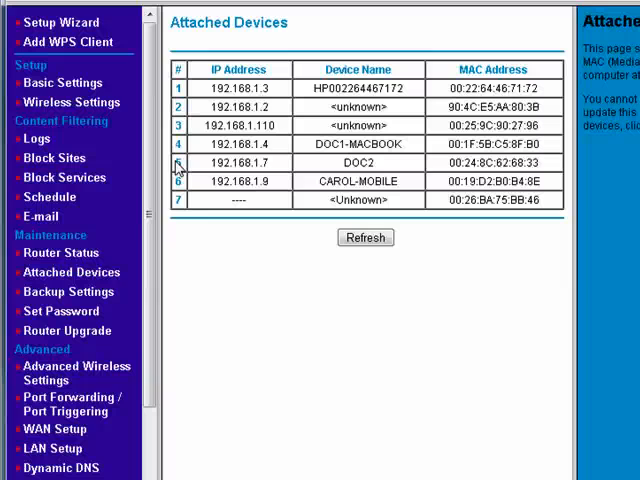
pyautogui.moveTo(176, 146)
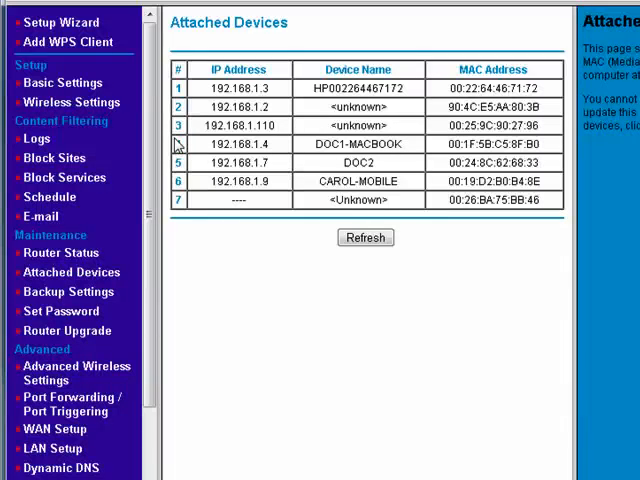
pyautogui.moveTo(360, 181)
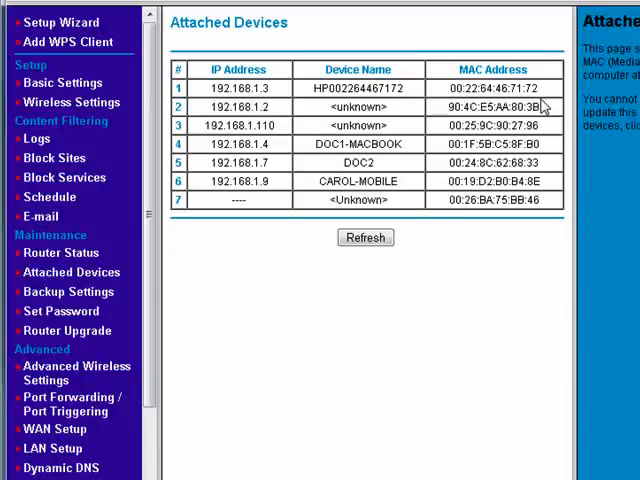
pyautogui.moveTo(357, 190)
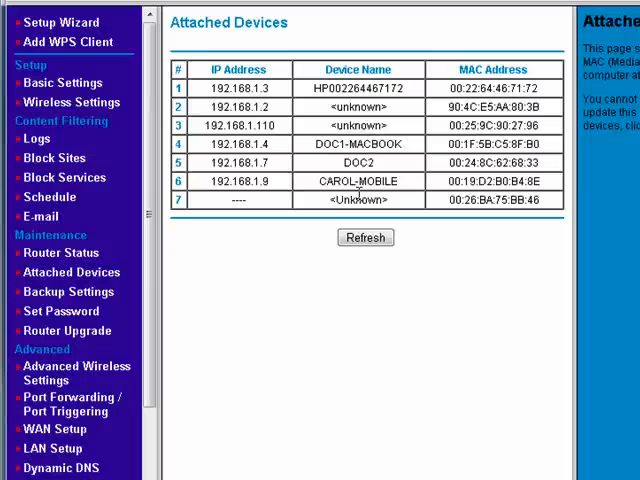
pyautogui.moveTo(377, 144)
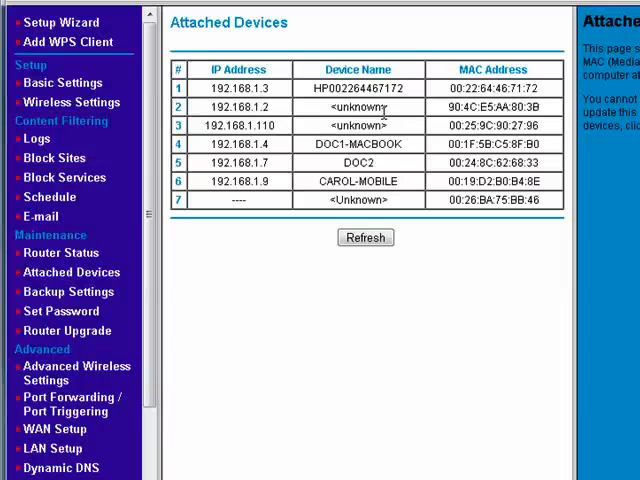
pyautogui.moveTo(320, 177)
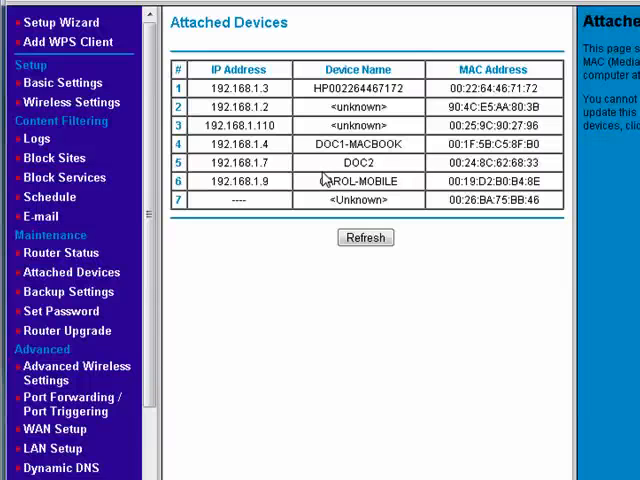
pyautogui.moveTo(315, 194)
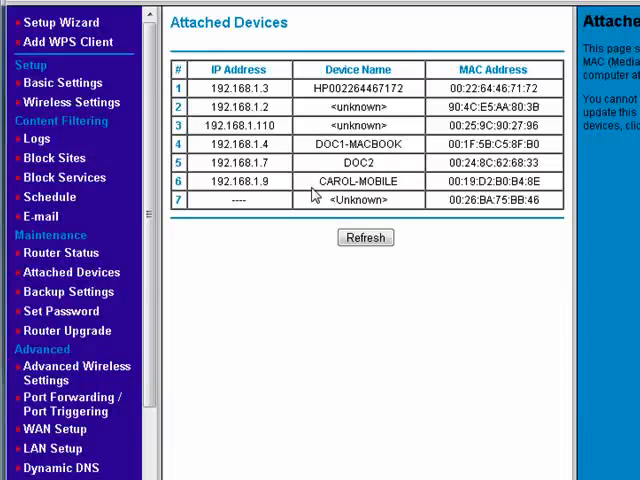
pyautogui.click(365, 237)
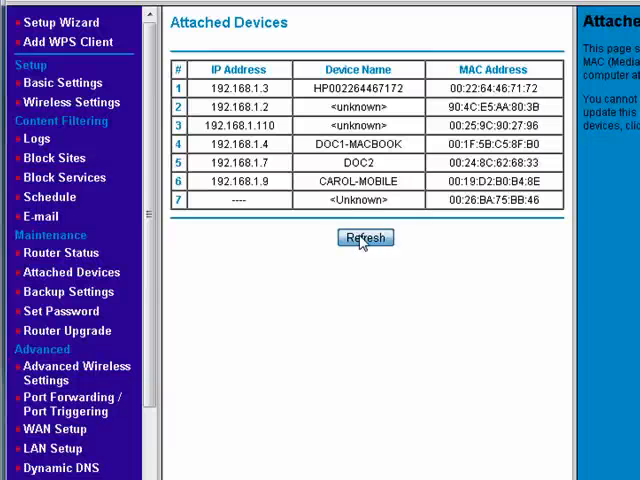
# Refresh the device list so the unknown device shows its new IP address
pyautogui.click(364, 238)
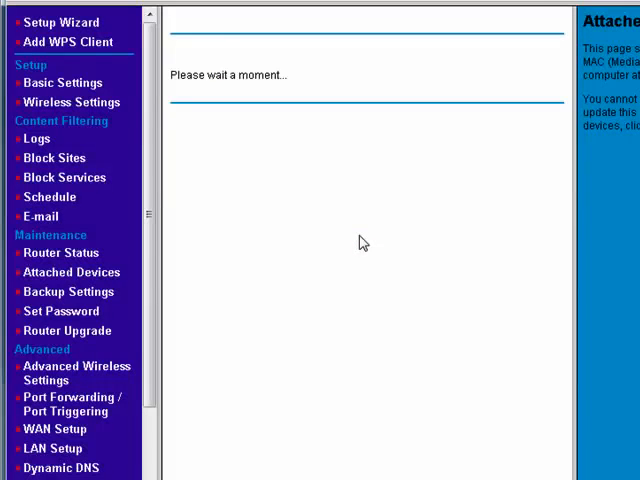
pyautogui.click(71, 272)
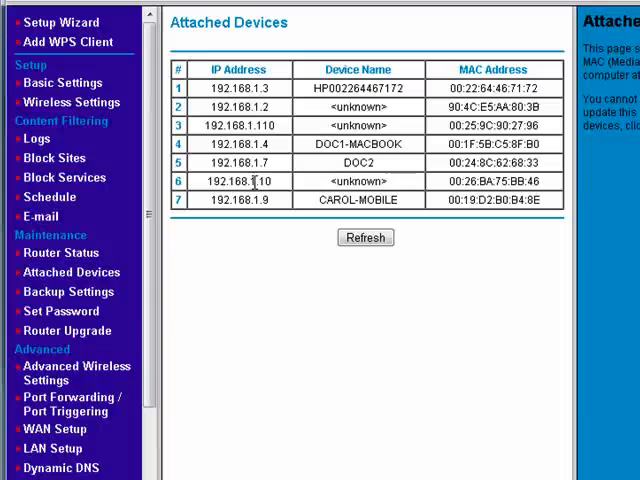
pyautogui.moveTo(405, 185)
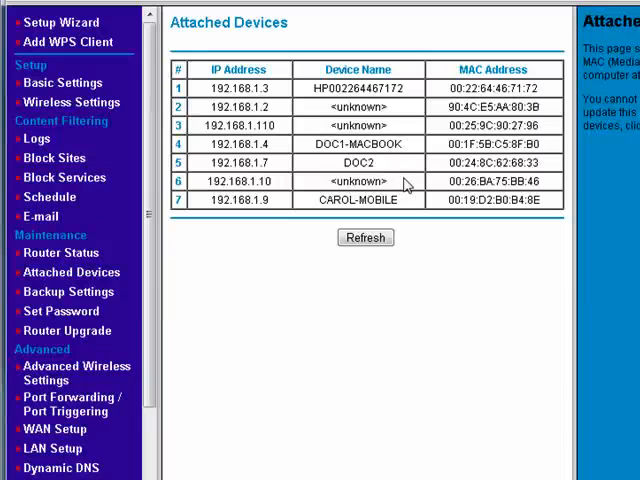
pyautogui.moveTo(225, 53)
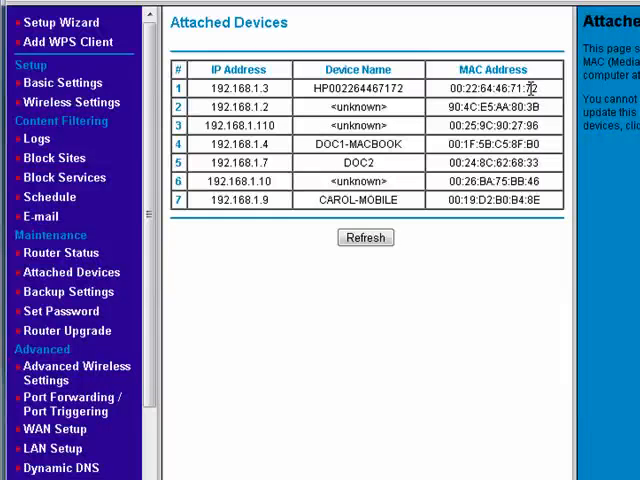
pyautogui.moveTo(527, 86)
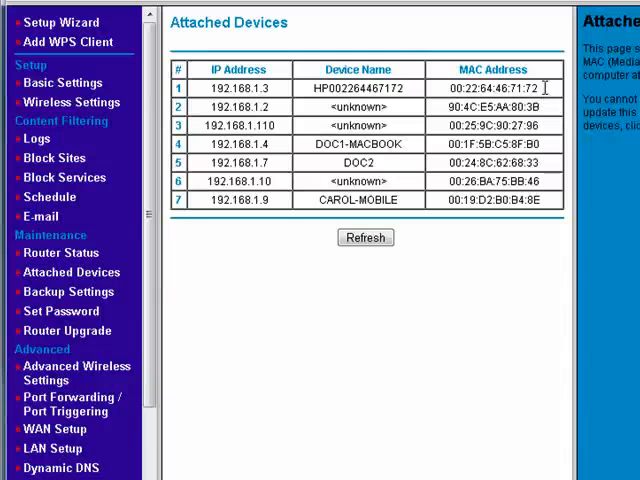
# Select MAC address 00:22:64:46:71:72 in the first row of the table
pyautogui.doubleClick(499, 88)
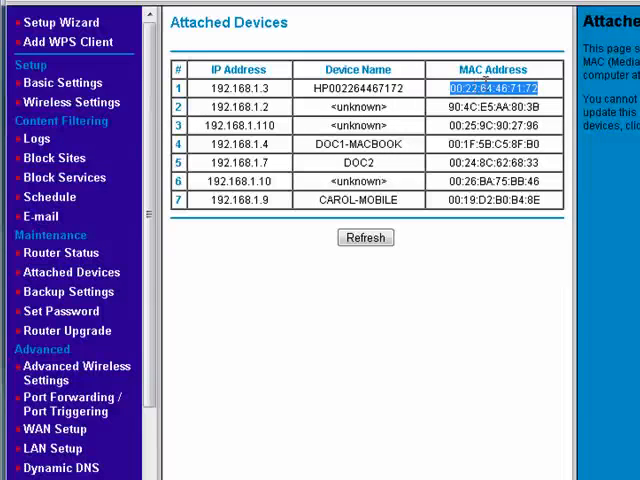
pyautogui.moveTo(414, 66)
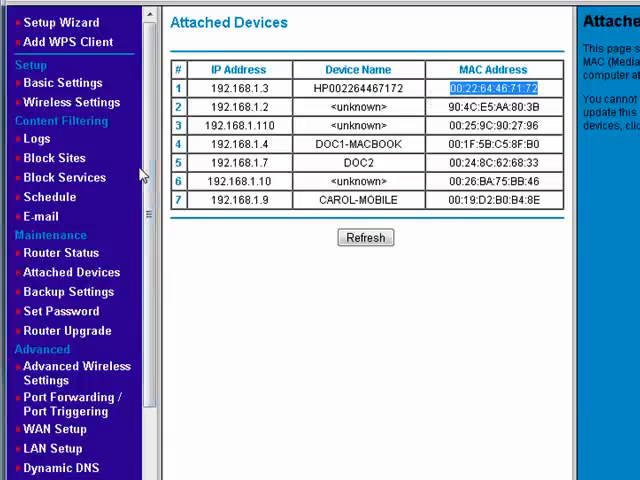
pyautogui.moveTo(200, 126)
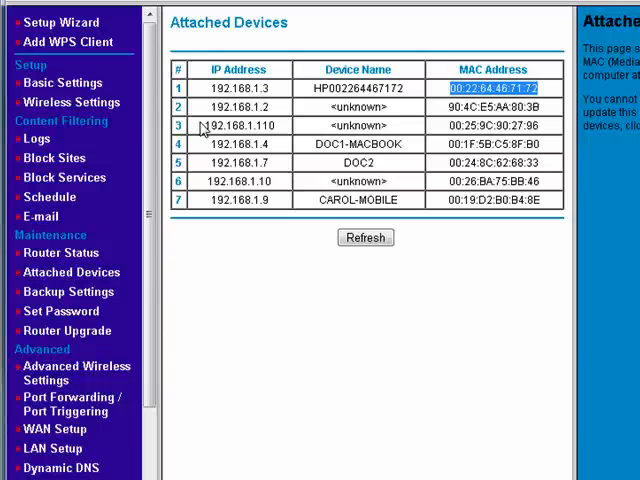
pyautogui.moveTo(114, 145)
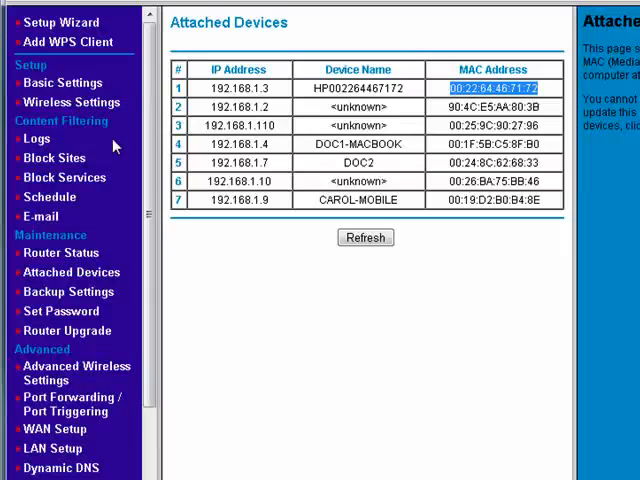